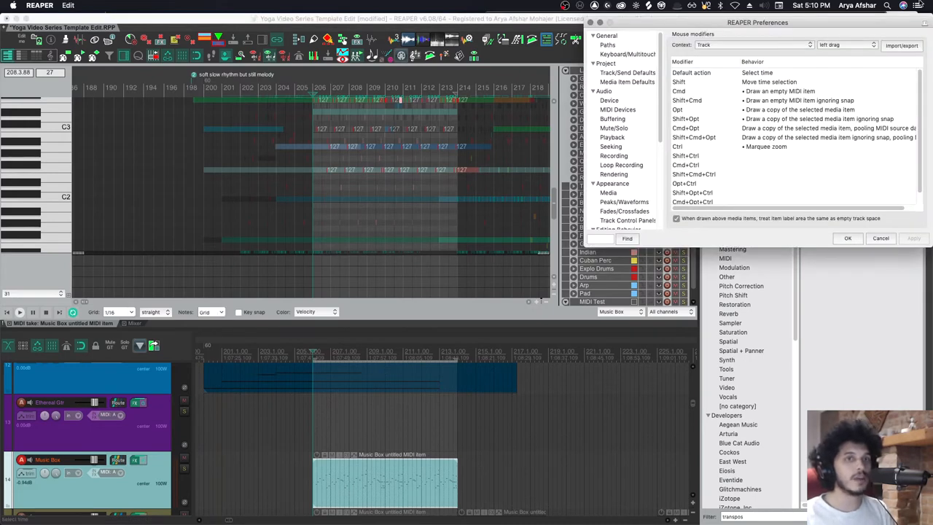
# Switch the Mouse Modifiers context from Track to Media item to view its left-click modifiers
pyautogui.click(752, 44)
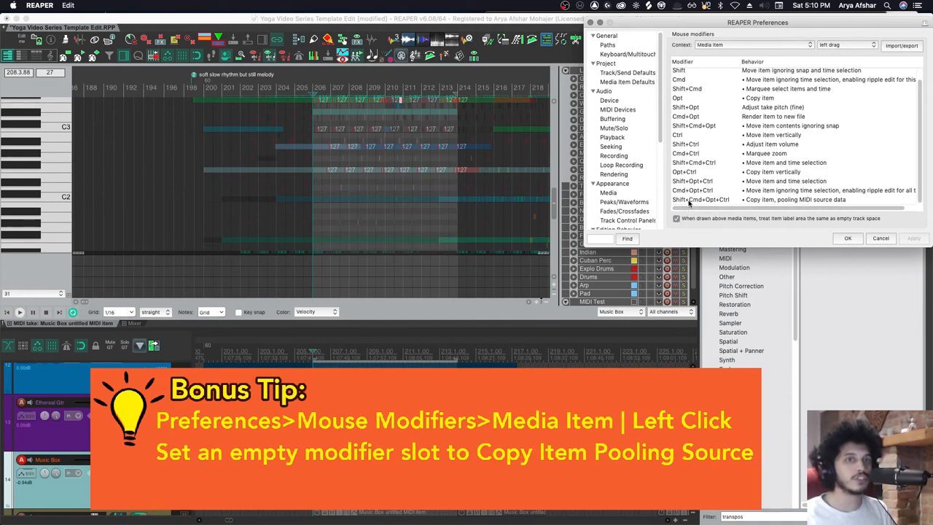
pyautogui.moveTo(758, 204)
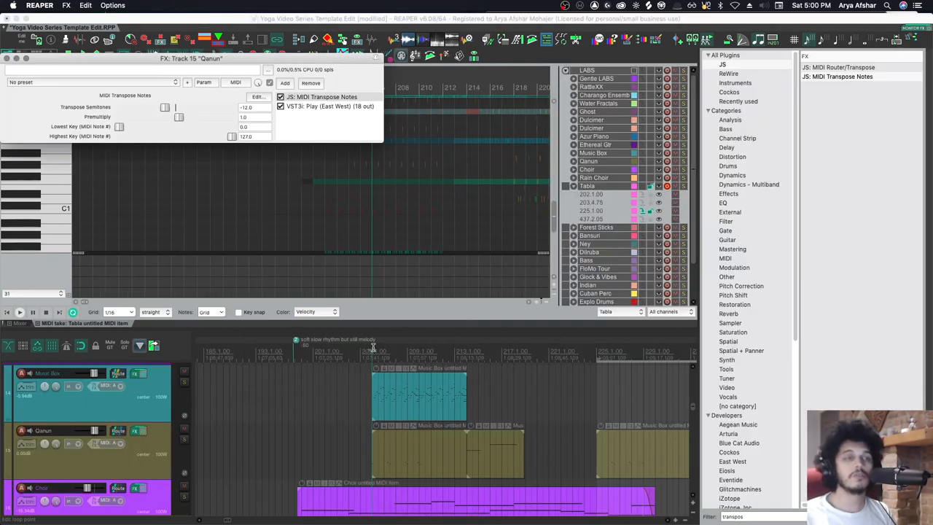
pyautogui.moveTo(370, 344)
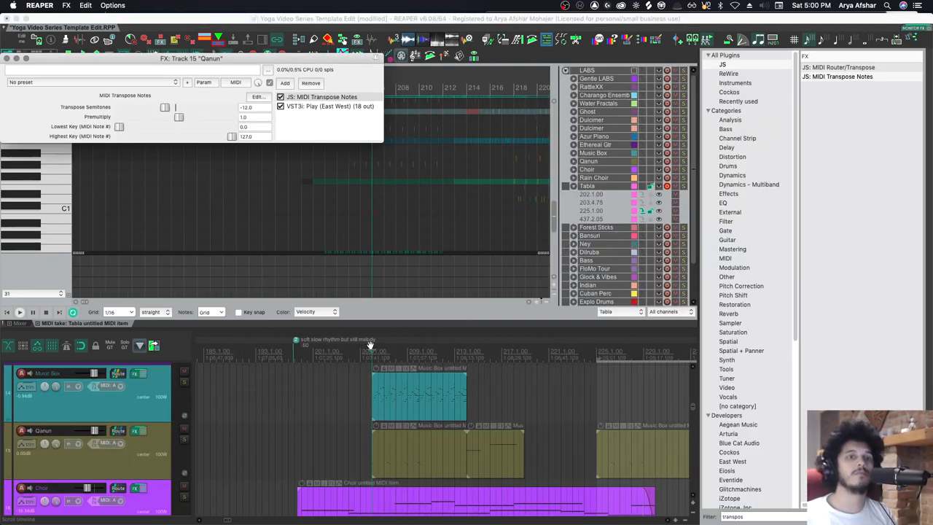